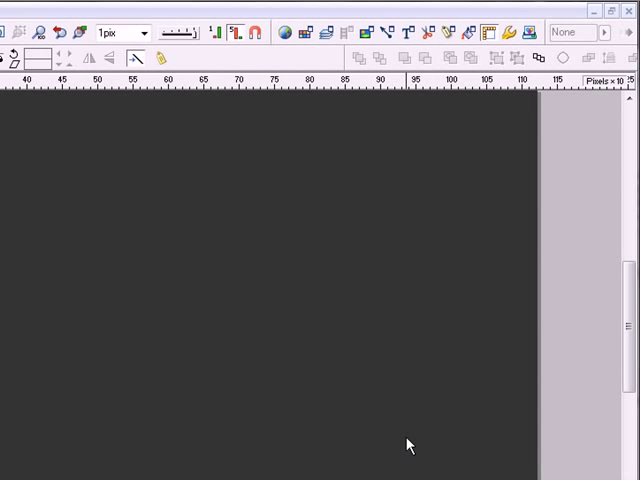
{"action": "mouse_move", "coordinate": [548, 252]}
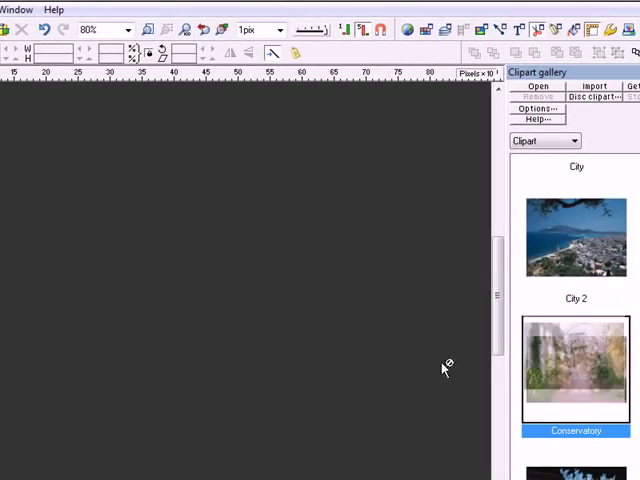
- Import the Conservatory photo from the Clipart gallery and close the gallery
{"action": "double_click", "coordinate": [576, 368]}
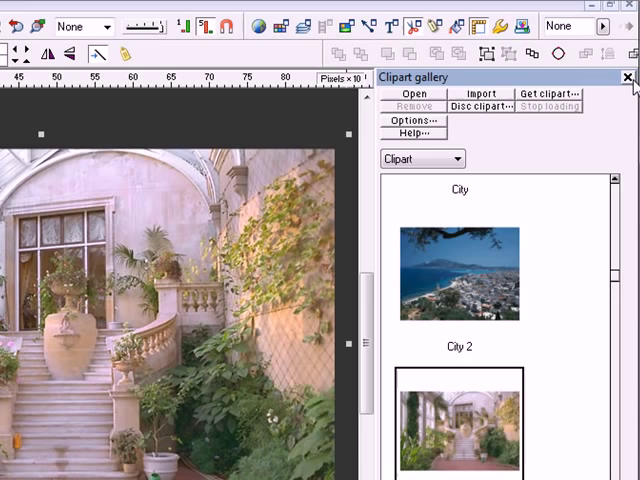
{"action": "left_click", "coordinate": [608, 78]}
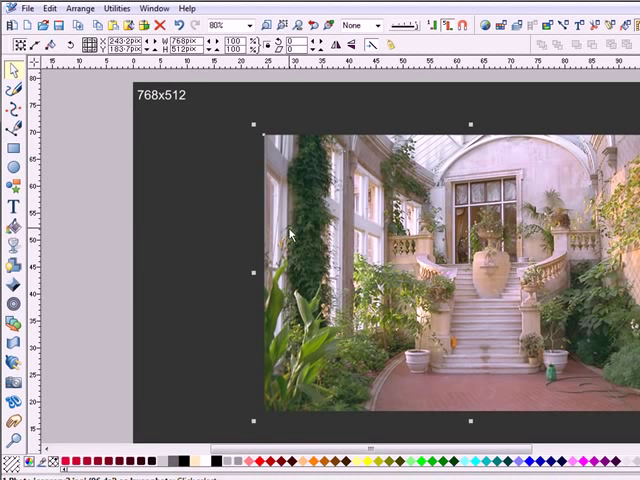
{"action": "mouse_move", "coordinate": [196, 112]}
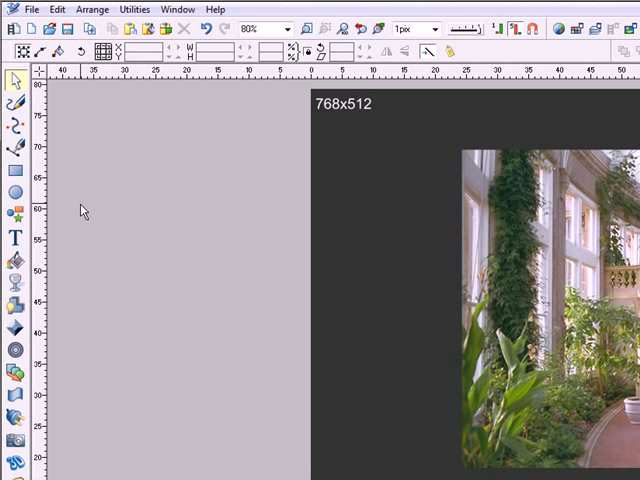
- Draw a black rectangle beside the photo and set its line width to None
{"action": "left_click", "coordinate": [16, 172]}
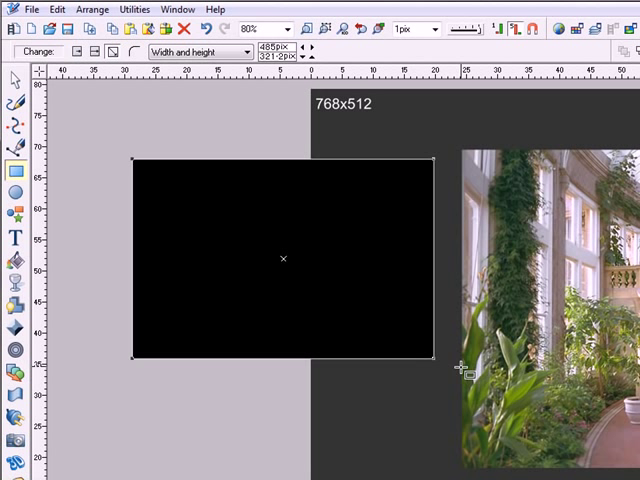
{"action": "left_click", "coordinate": [432, 28]}
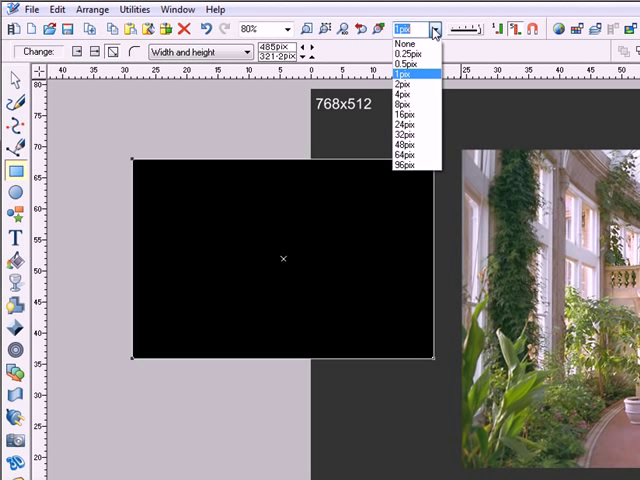
{"action": "left_click", "coordinate": [398, 40]}
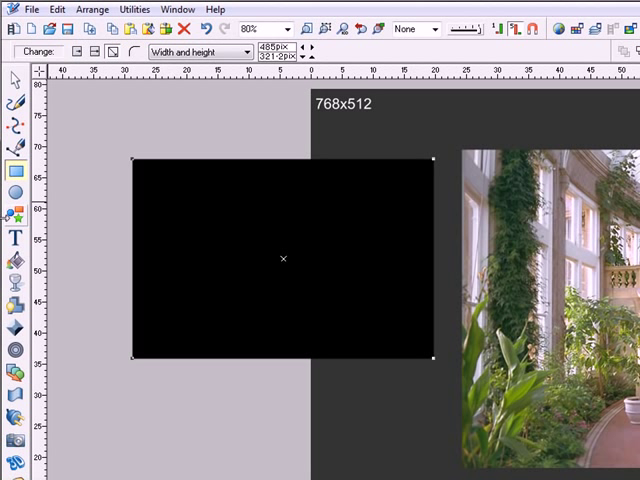
{"action": "mouse_move", "coordinate": [12, 174]}
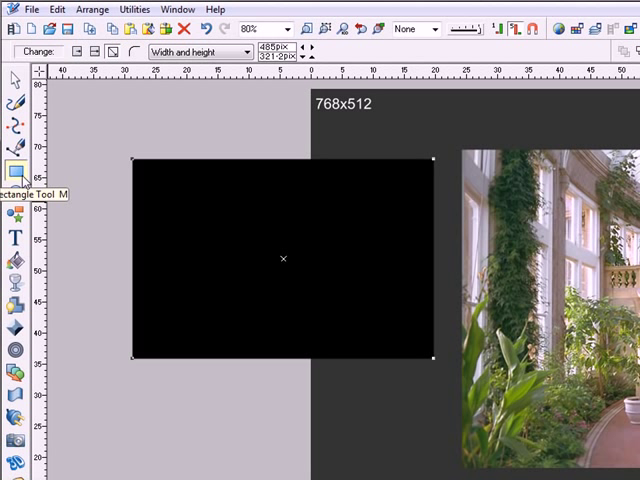
{"action": "mouse_move", "coordinate": [118, 244]}
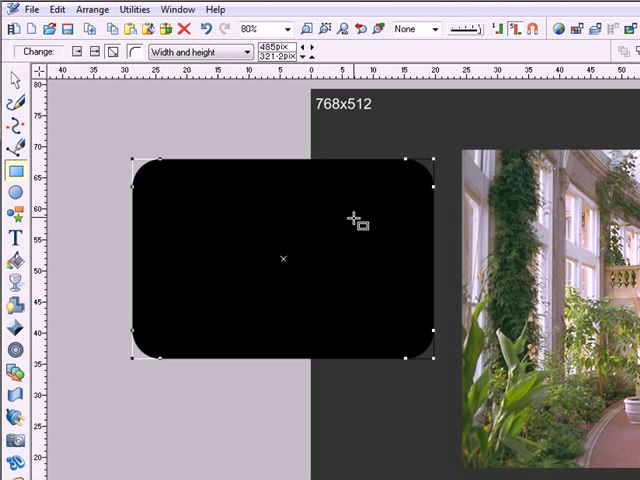
{"action": "mouse_move", "coordinate": [124, 208]}
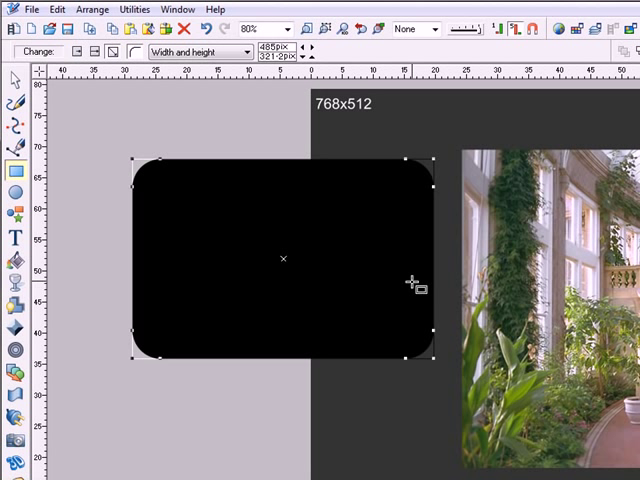
{"action": "mouse_move", "coordinate": [202, 268]}
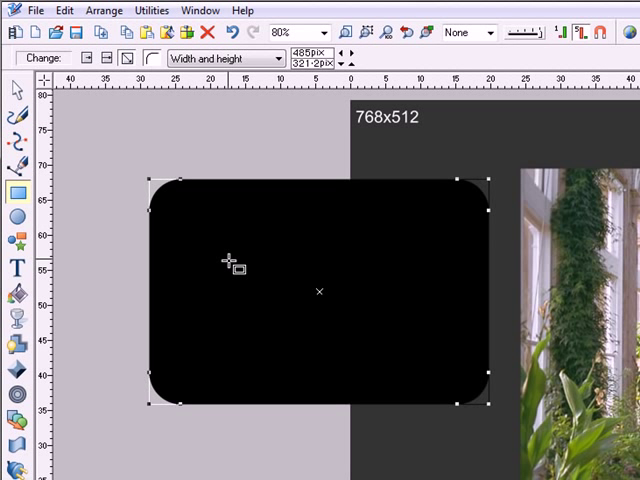
{"action": "mouse_move", "coordinate": [156, 230]}
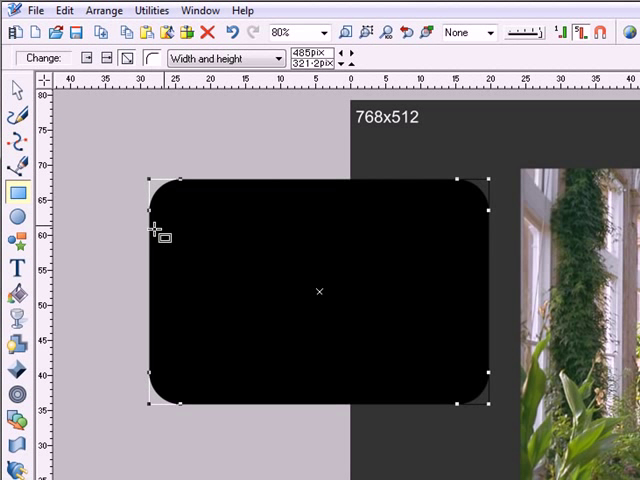
{"action": "mouse_move", "coordinate": [170, 204]}
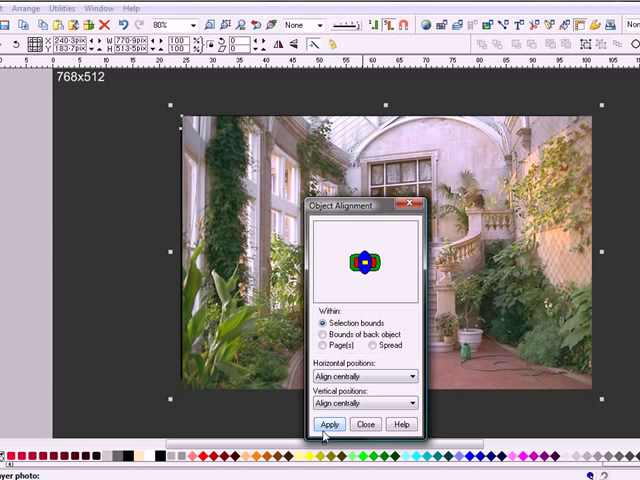
- Align the rectangle and photo centrally on each other via the Alignment dialog
{"action": "left_click", "coordinate": [328, 424]}
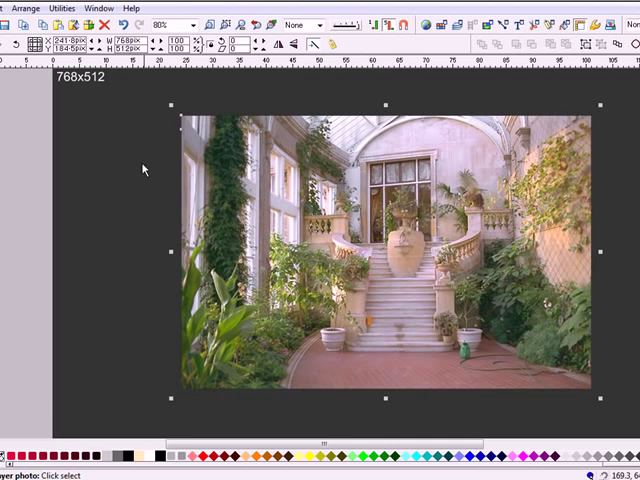
{"action": "mouse_move", "coordinate": [144, 170]}
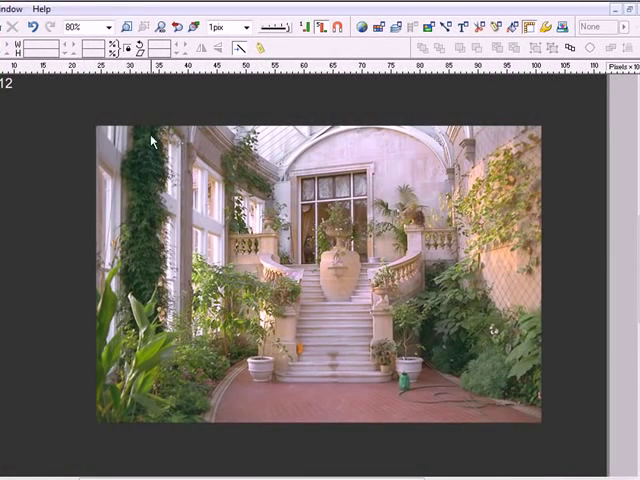
{"action": "mouse_move", "coordinate": [44, 96]}
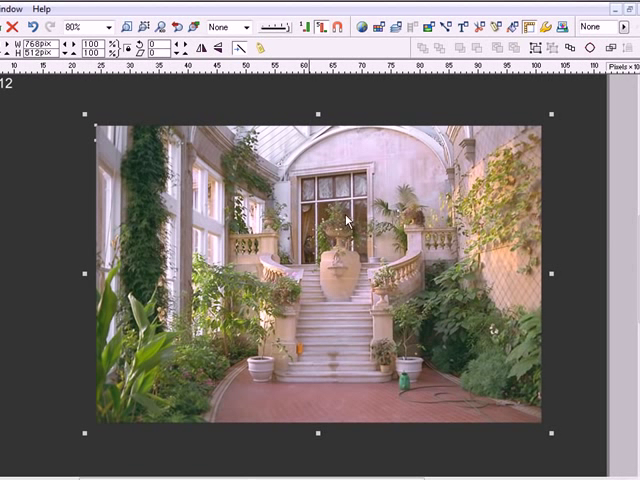
{"action": "mouse_move", "coordinate": [336, 310]}
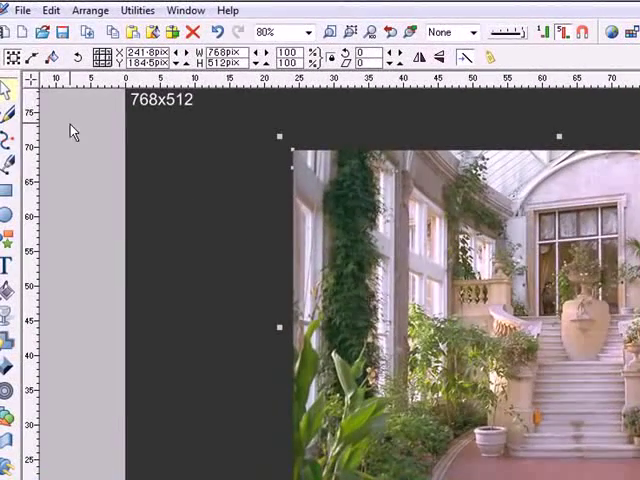
- Apply Clip View so the photo takes the rounded rectangle's shape
{"action": "left_click", "coordinate": [90, 10]}
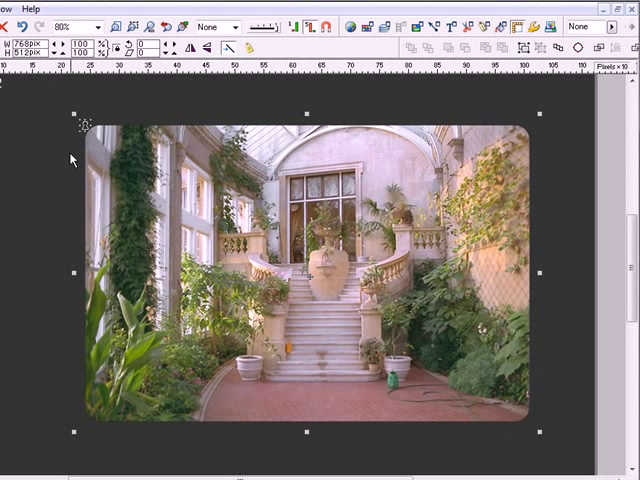
{"action": "mouse_move", "coordinate": [336, 384]}
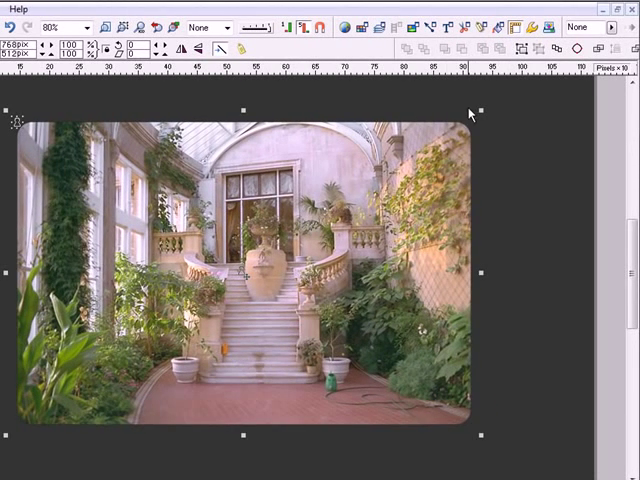
{"action": "mouse_move", "coordinate": [484, 300]}
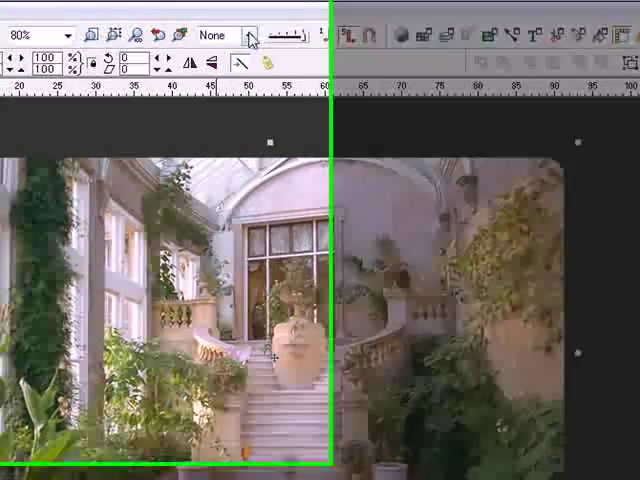
- Set the clip view group's outline colour to white from the colour line
{"action": "left_click", "coordinate": [562, 36]}
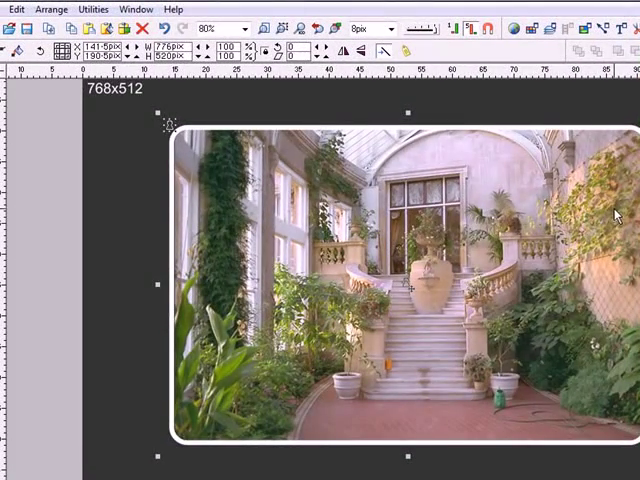
- Increase the white border's line width to 4pt
{"action": "left_click", "coordinate": [388, 28]}
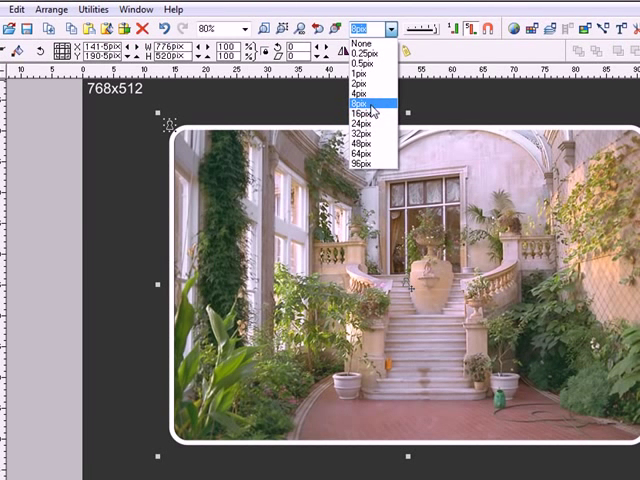
{"action": "left_click", "coordinate": [360, 104]}
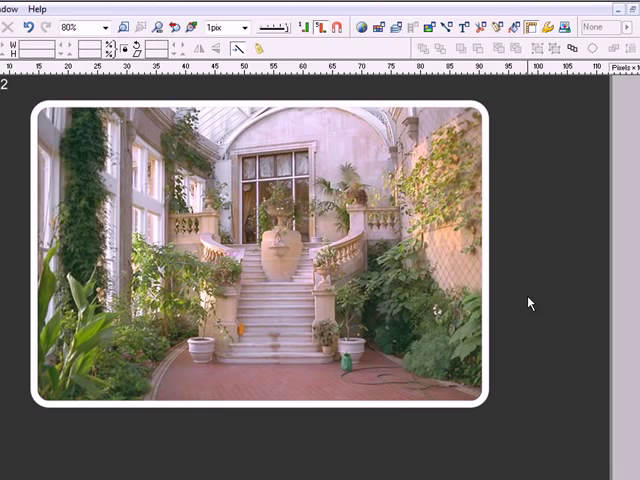
{"action": "mouse_move", "coordinate": [552, 204]}
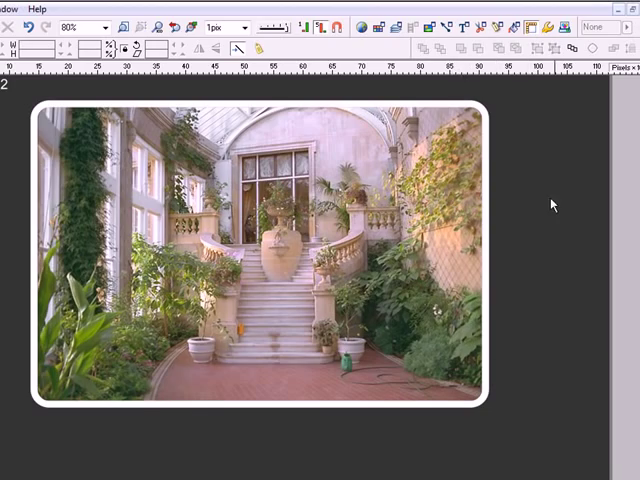